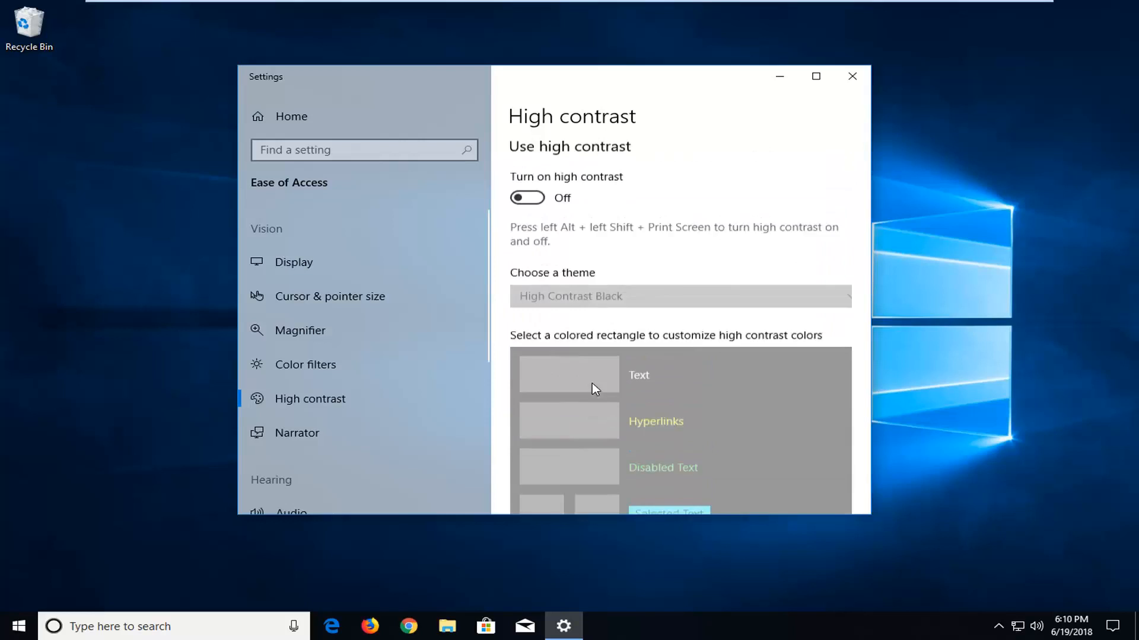
- Close the Settings window to return to the normal-colour desktop
{"action": "left_click", "coordinate": [851, 76]}
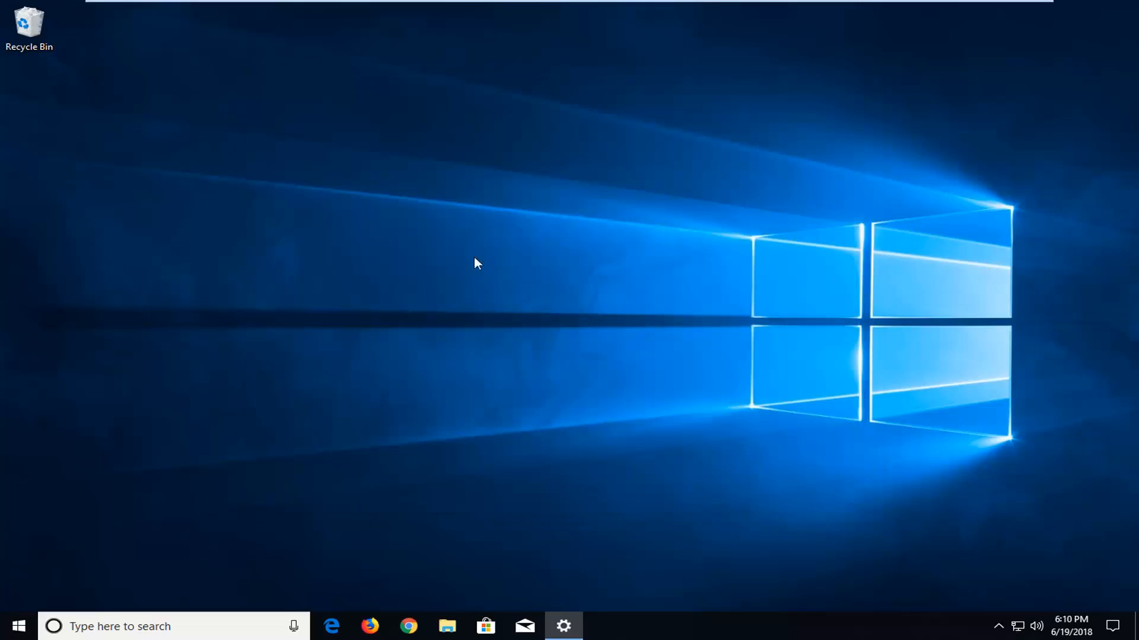